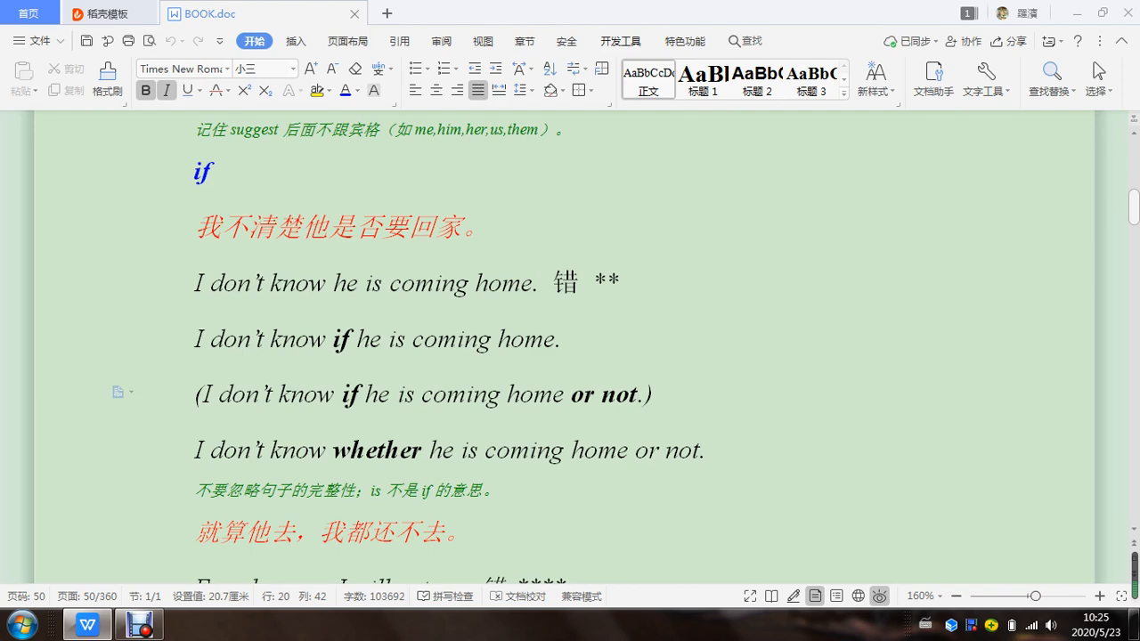
Step: Check the word whether in its entry and move down to the Even-if entry
double_click(376, 449)
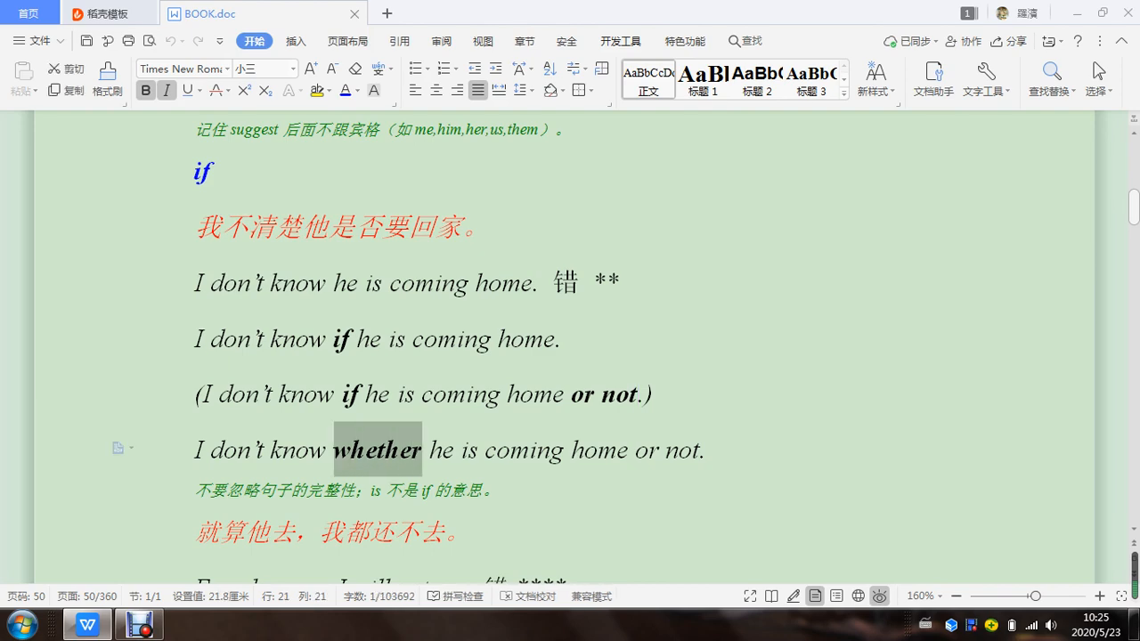
left_click(509, 339)
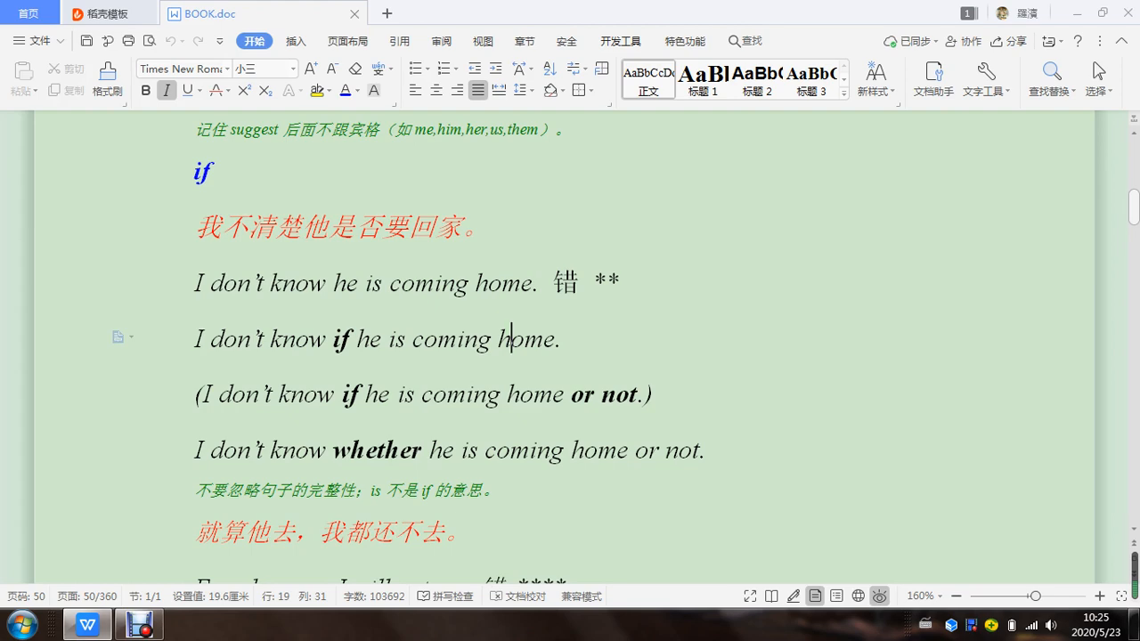
scroll("down", 3)
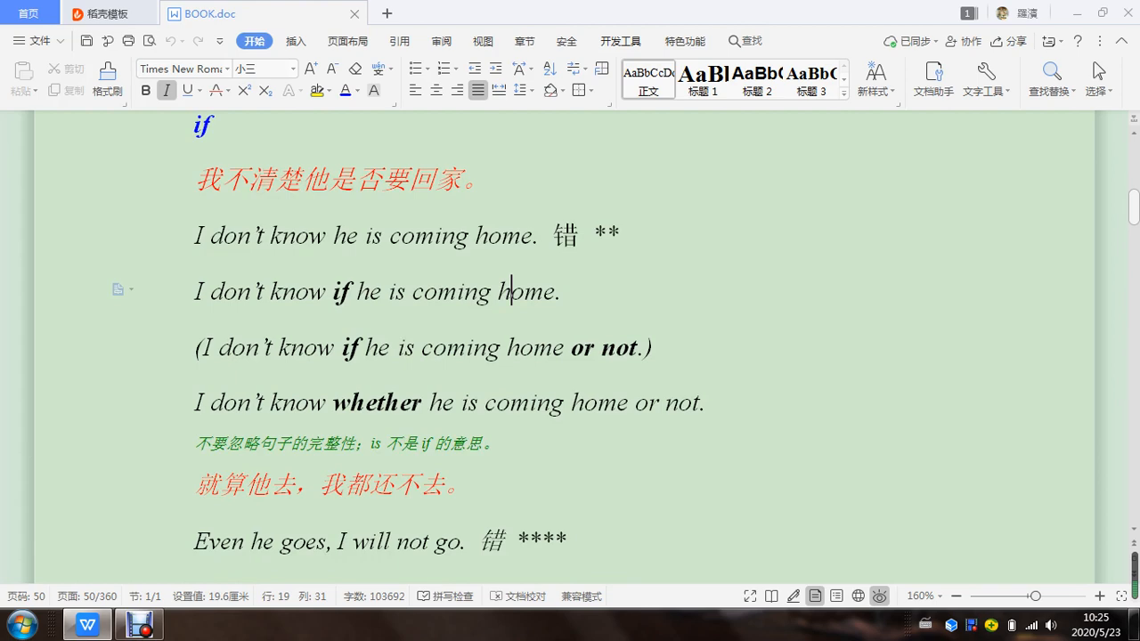
scroll("down", 3)
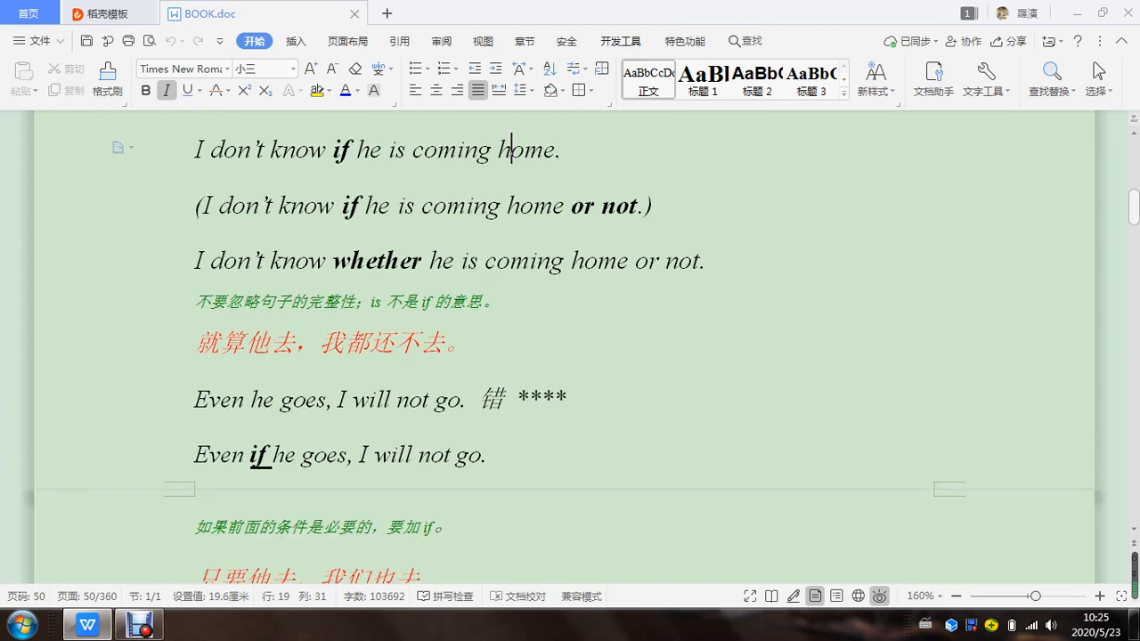
scroll("down", 3)
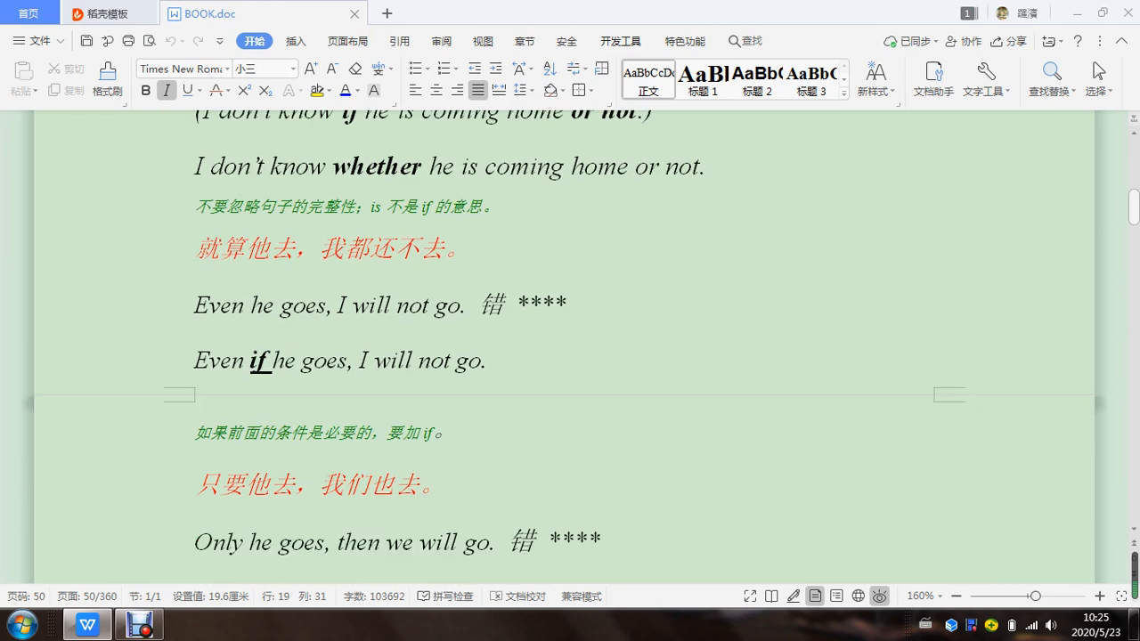
Step: Remove the underline from if in 'Even if he goes, I will not go.', keeping it bold
left_click(253, 360)
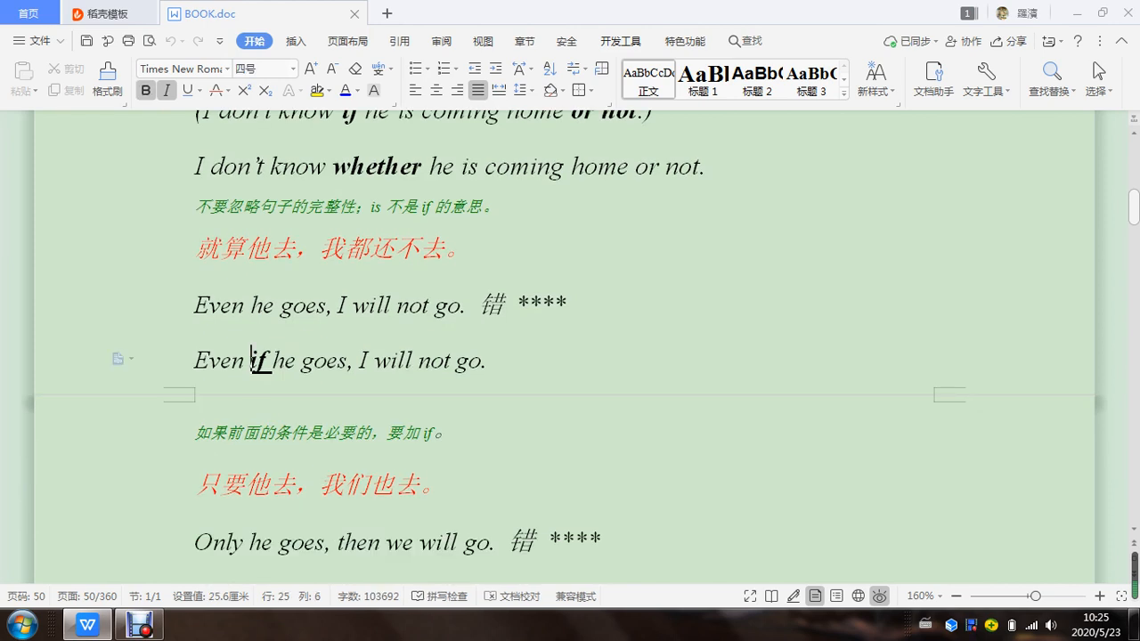
double_click(261, 359)
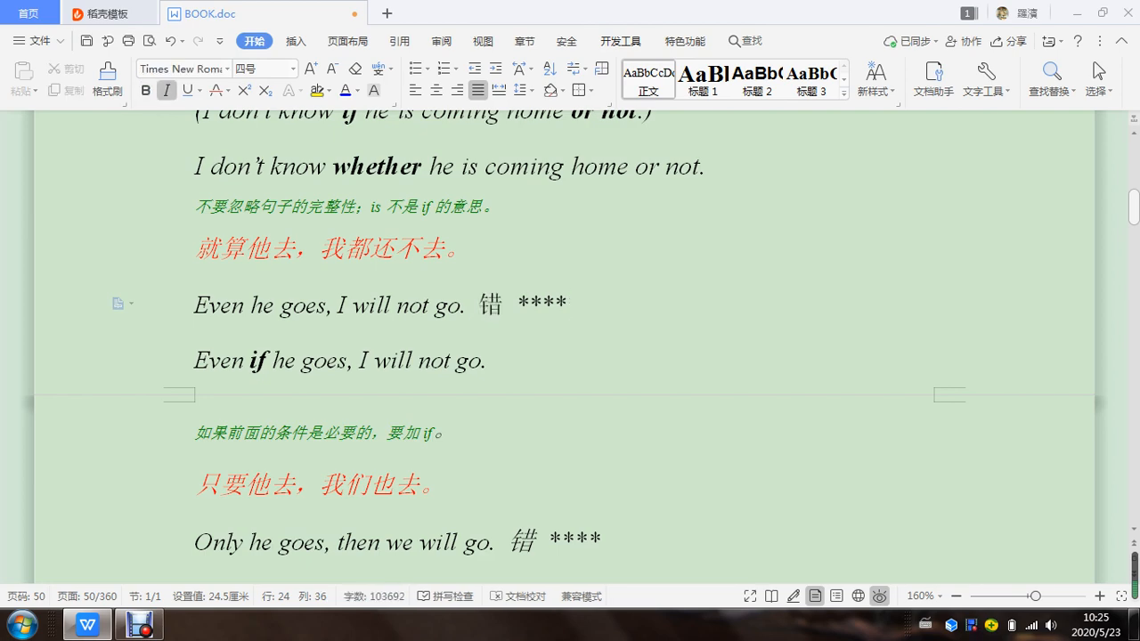
left_click(567, 302)
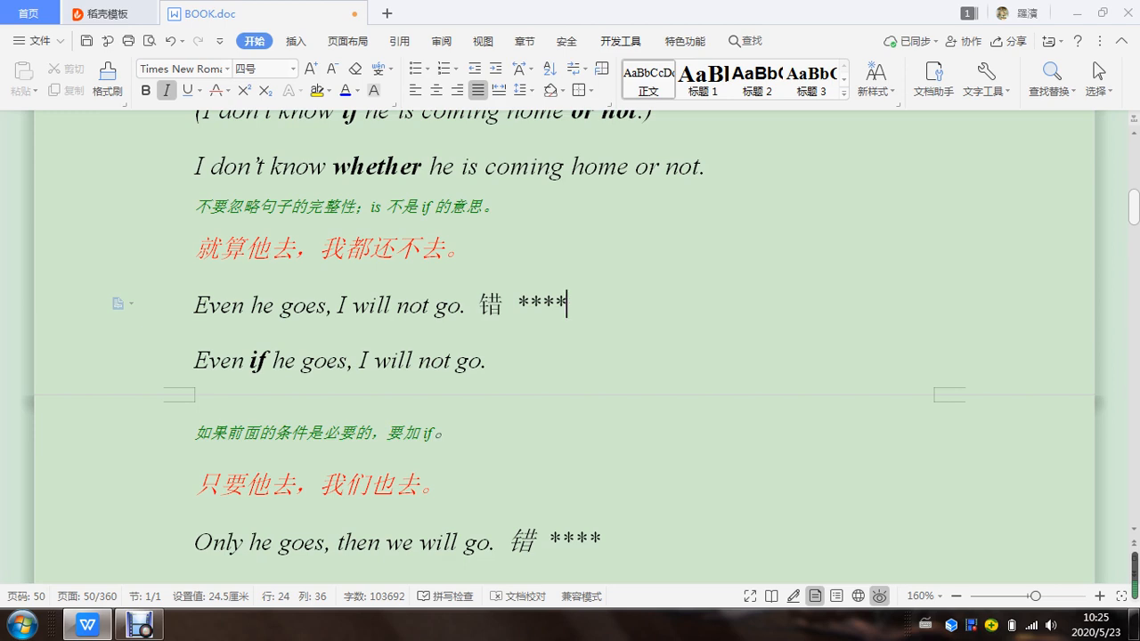
double_click(258, 360)
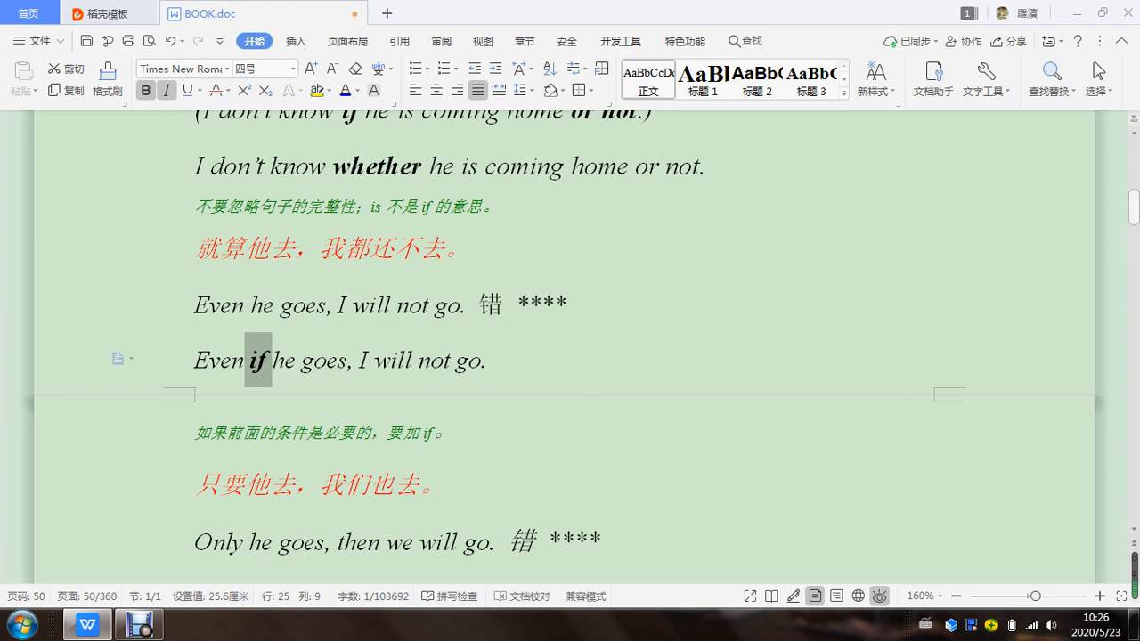
Step: Drop the underline from if in 'Only if he goes, then we will go.', leaving it bold
scroll("down", 3)
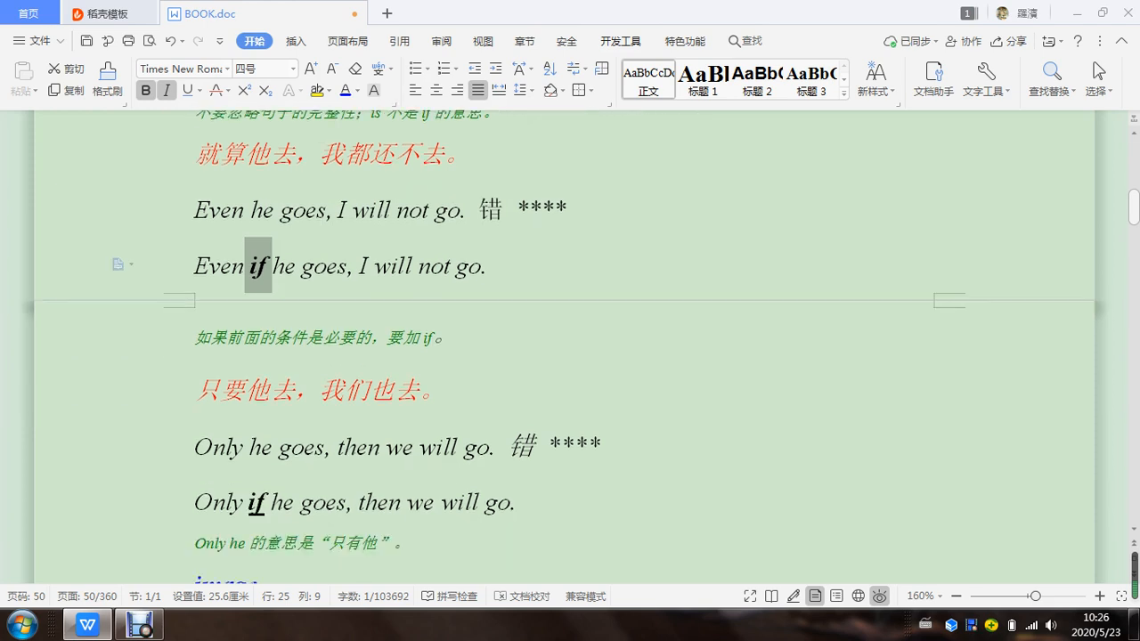
scroll("down", 3)
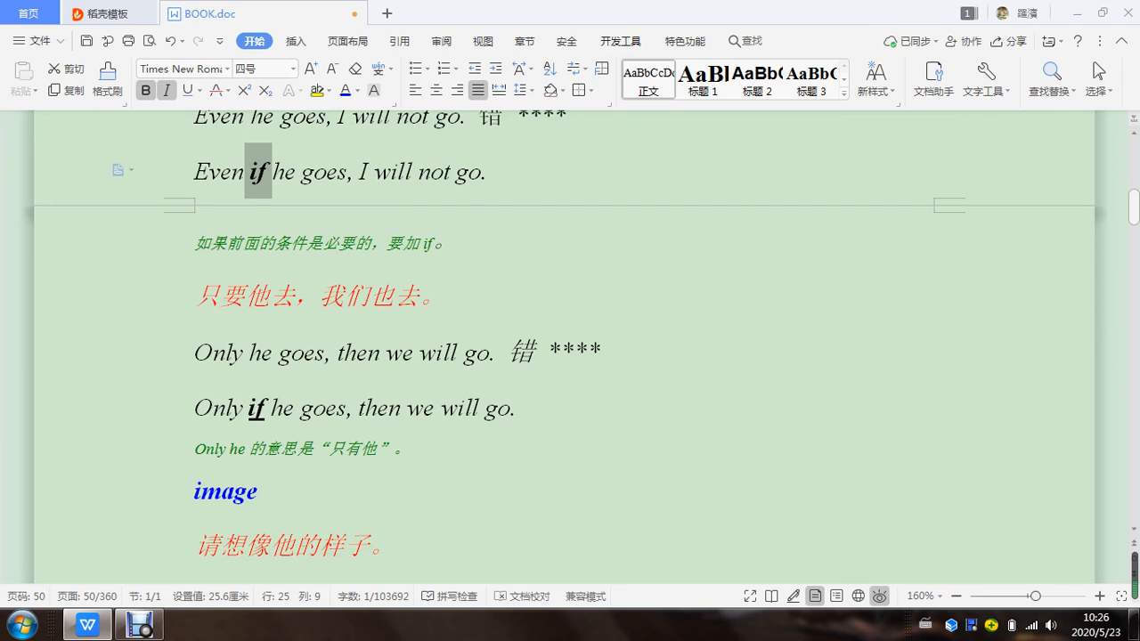
scroll("down", 3)
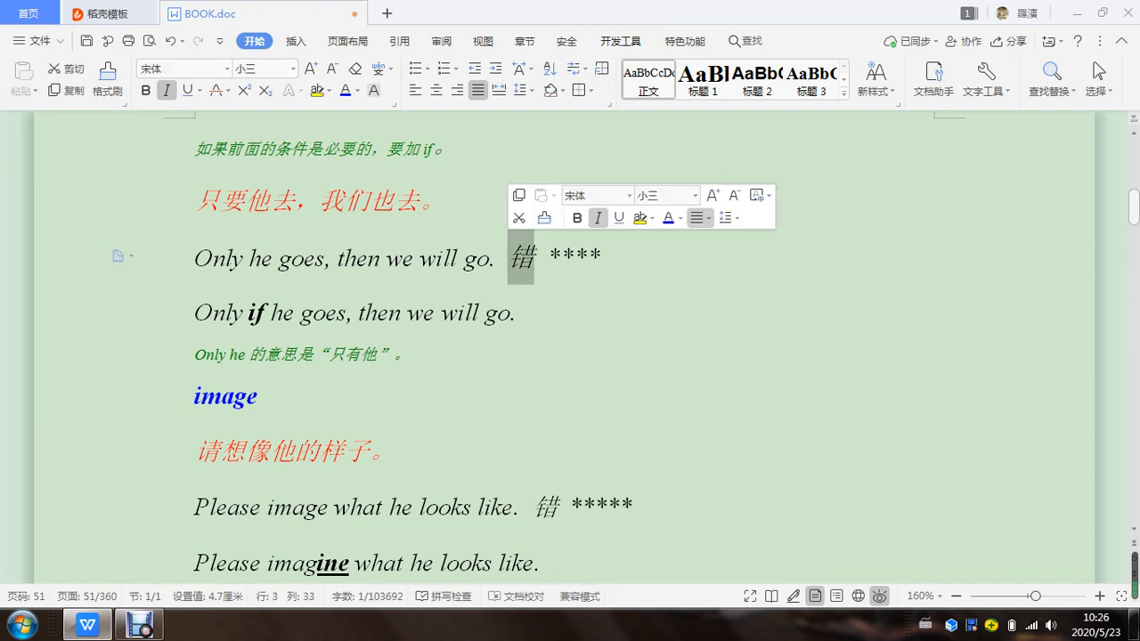
mouse_move(598, 217)
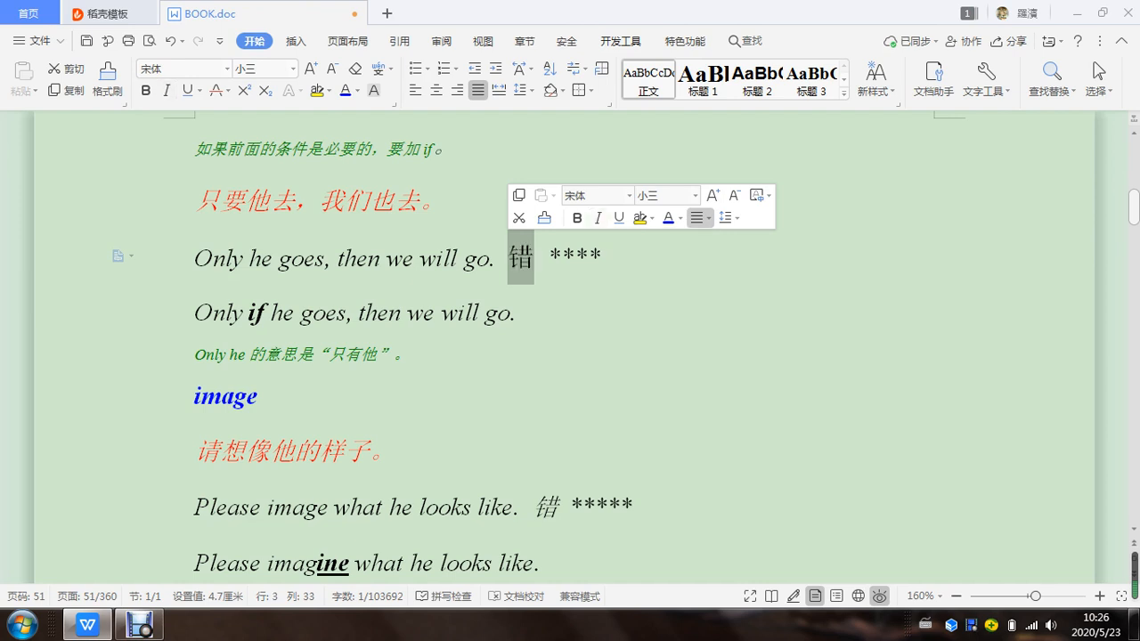
left_click(531, 313)
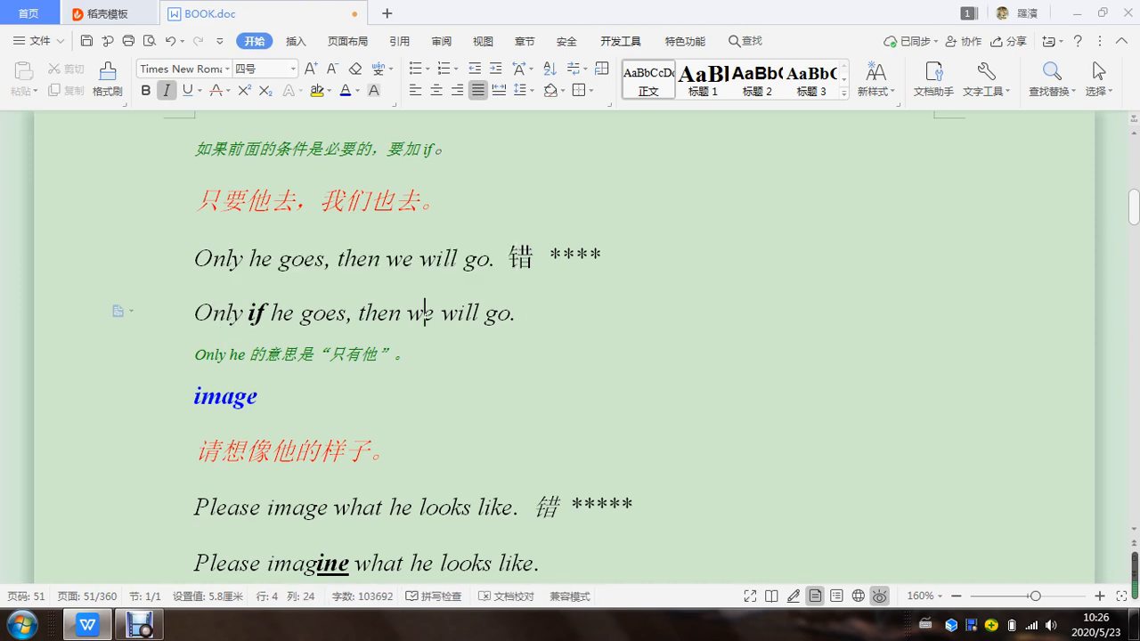
Step: Un-underline the bold 'ine' ending of imagine in 'Please imagine what he looks like.'
scroll("down", 3)
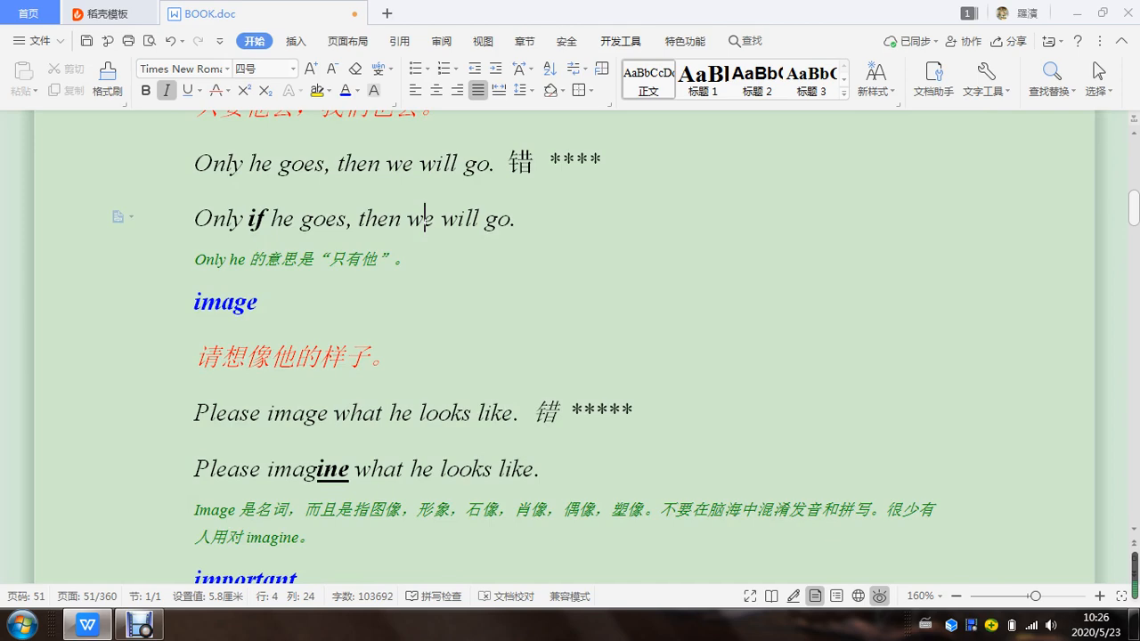
scroll("down", 3)
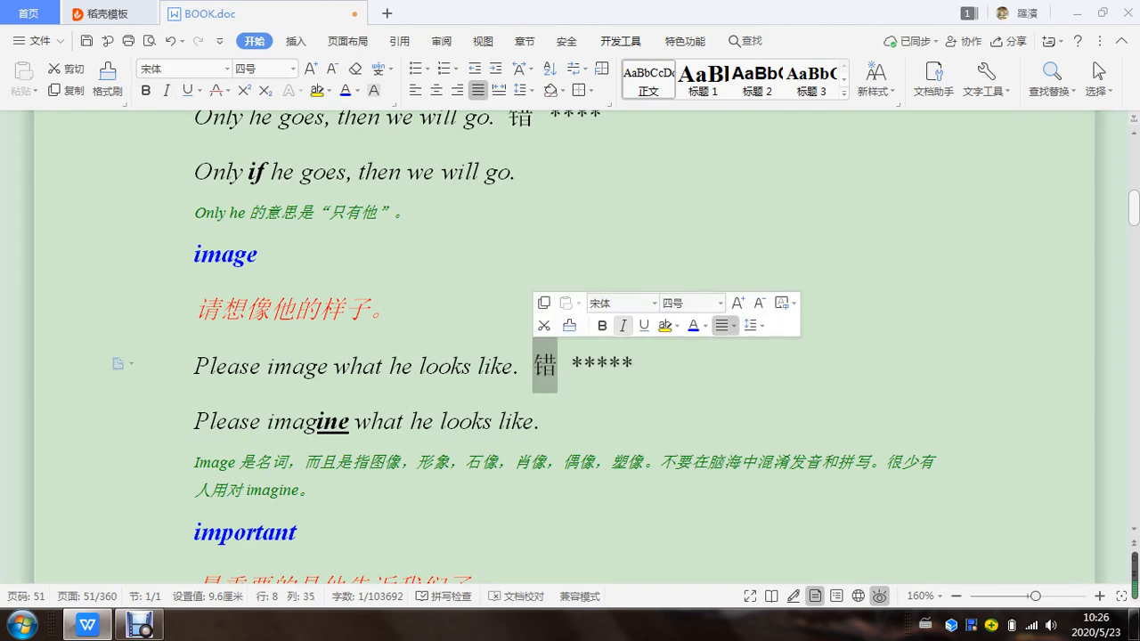
left_click(413, 367)
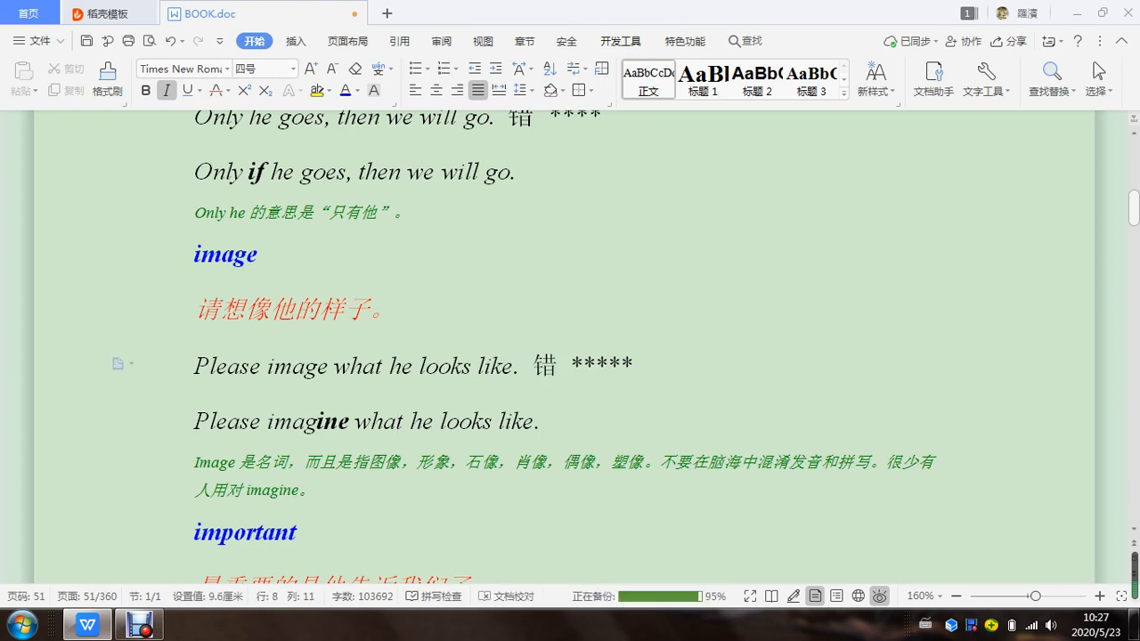
left_click(305, 367)
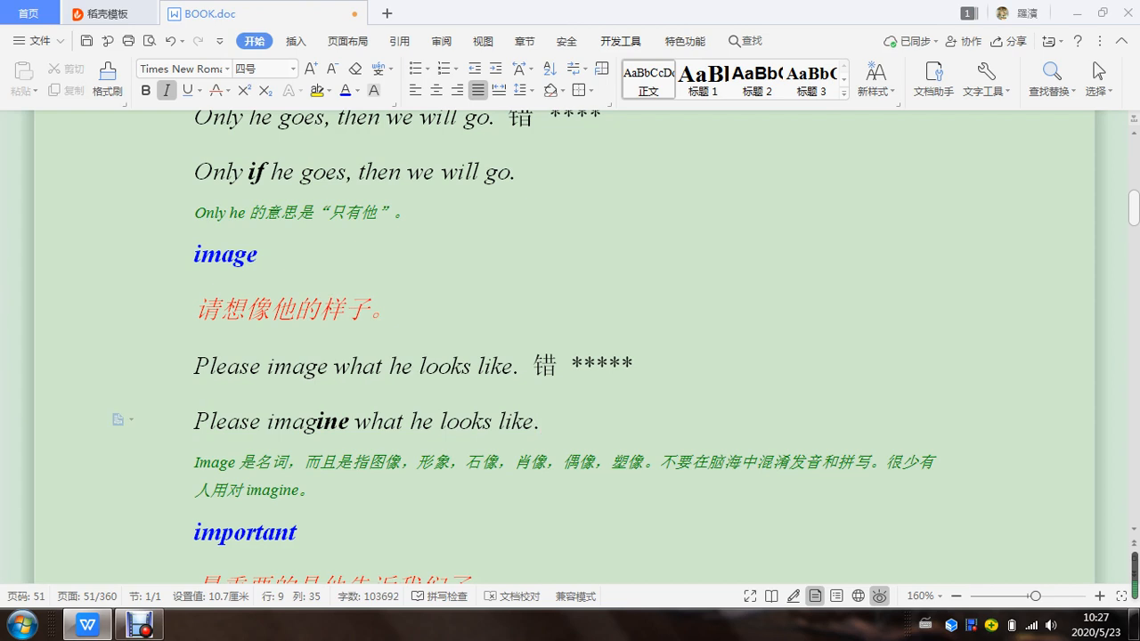
scroll("down", 3)
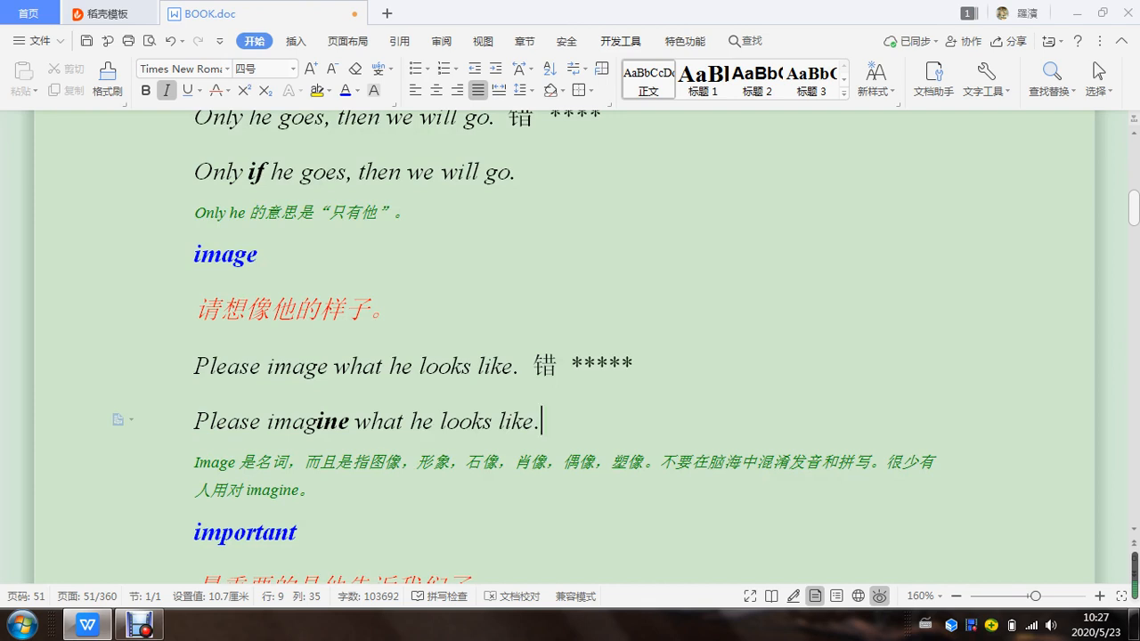
Step: Remove the underline from thing in 'The most important thing is that he told us.', keeping it bold
scroll("down", 3)
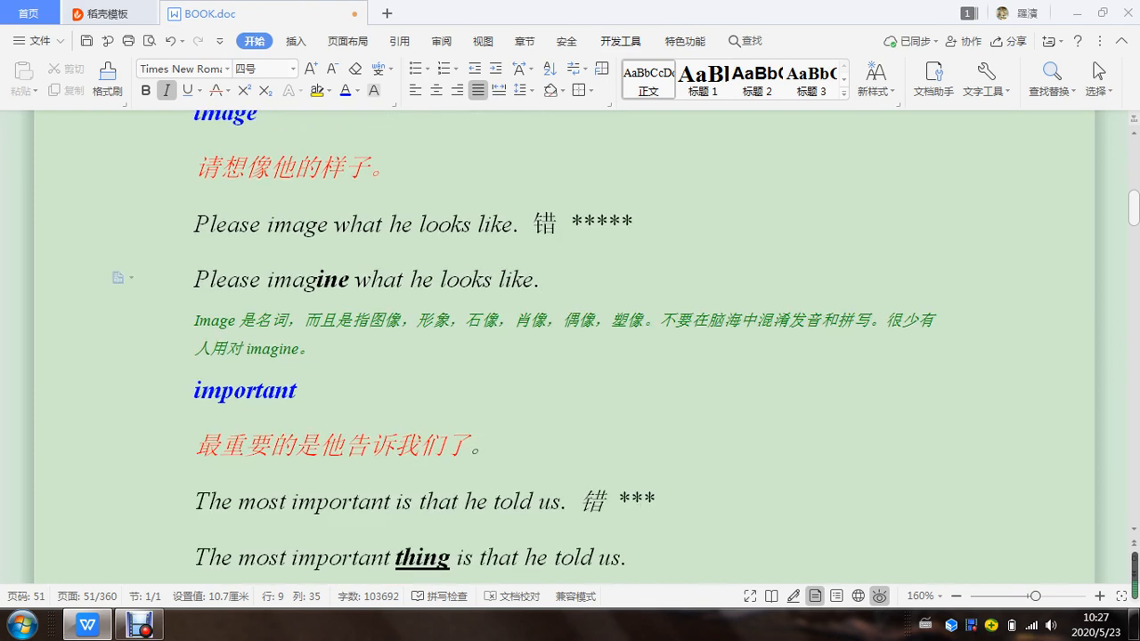
scroll("down", 3)
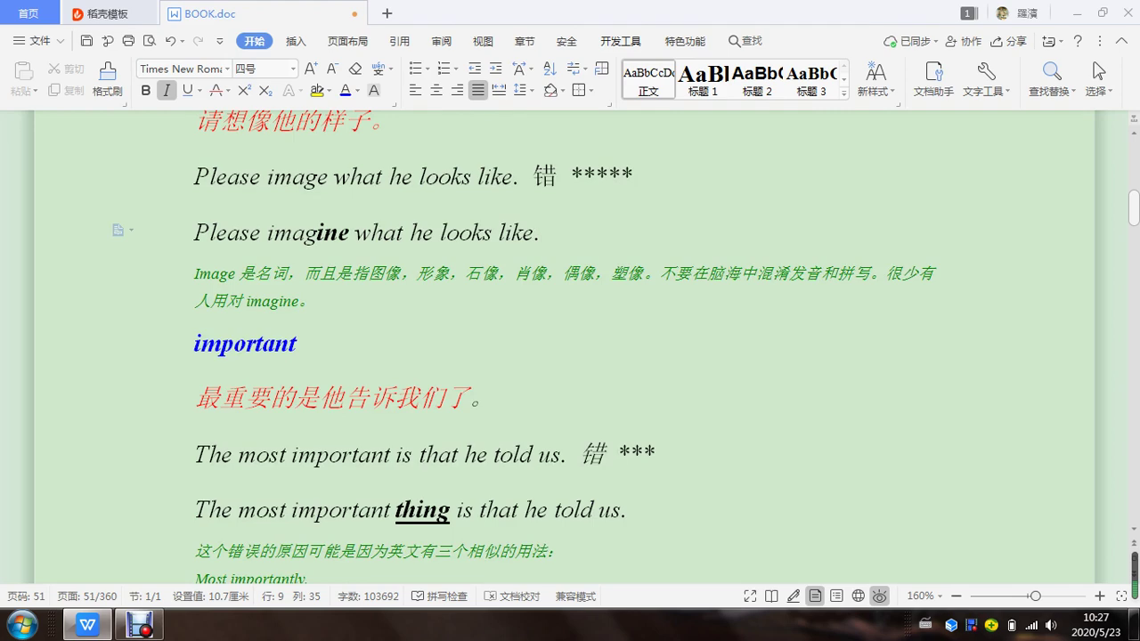
double_click(422, 509)
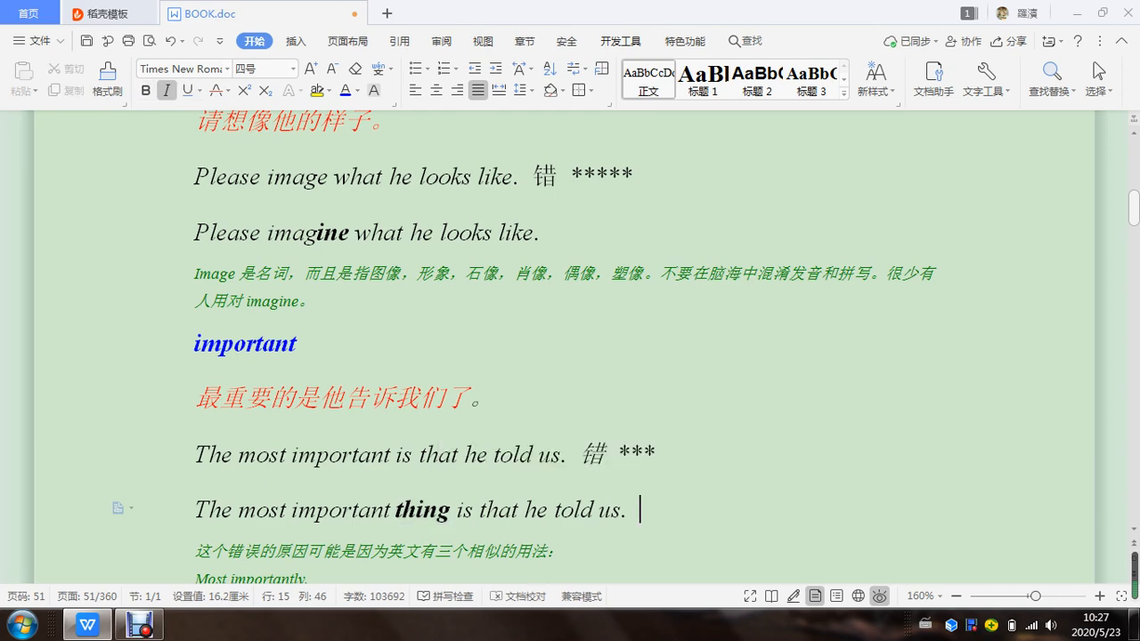
left_click(604, 454)
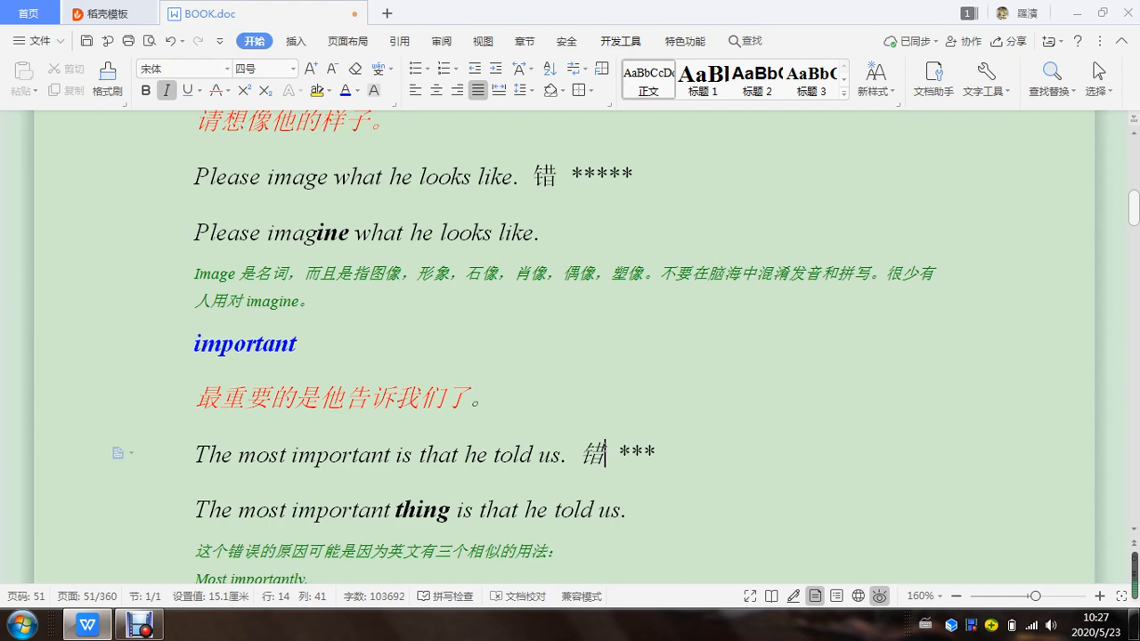
double_click(592, 453)
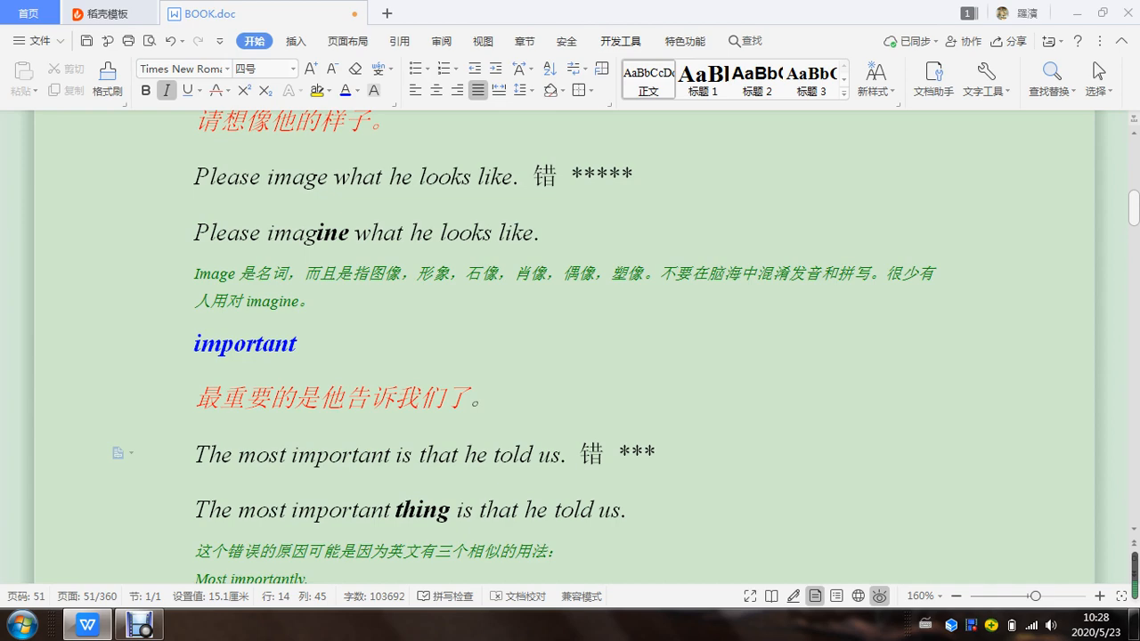
left_click(656, 454)
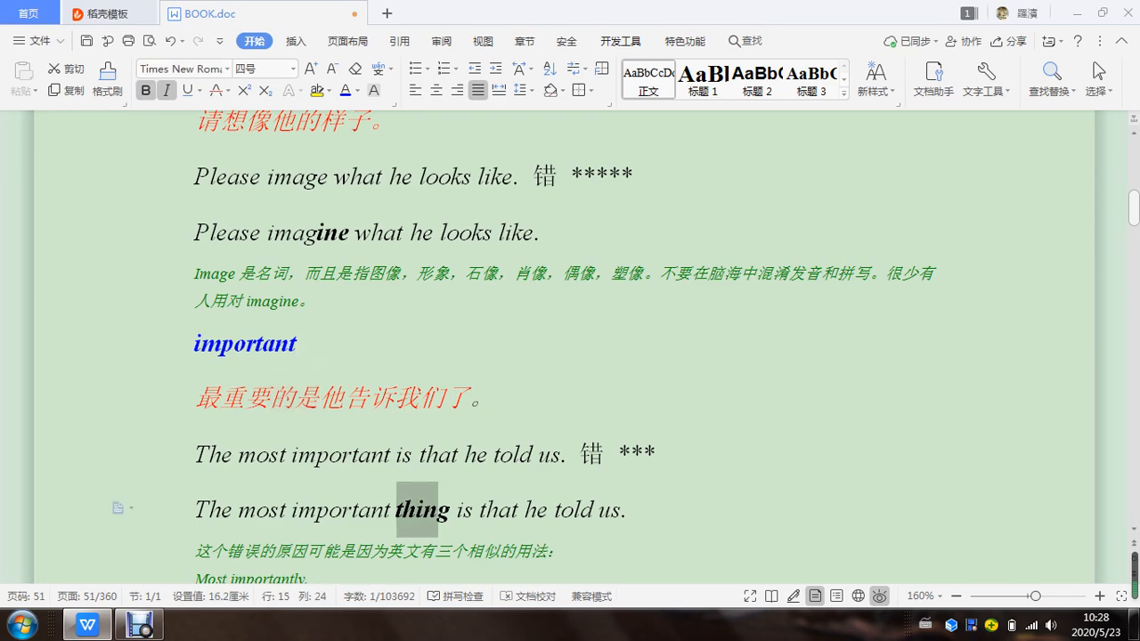
left_click(638, 509)
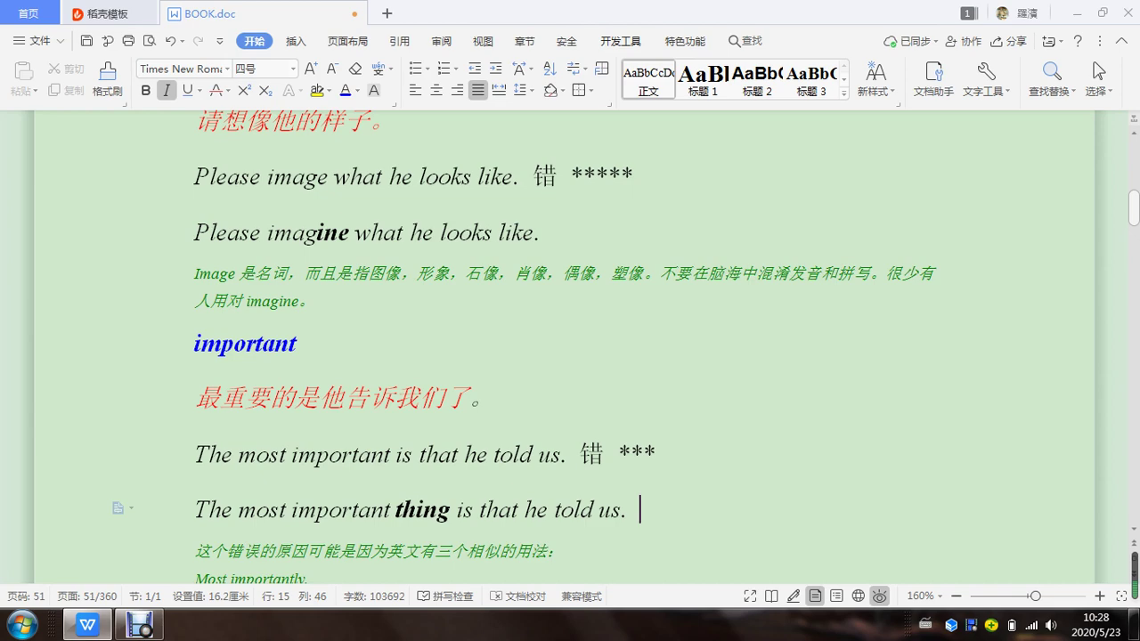
Step: Un-underline the bold correction 'It is impossible for him'
scroll("down", 3)
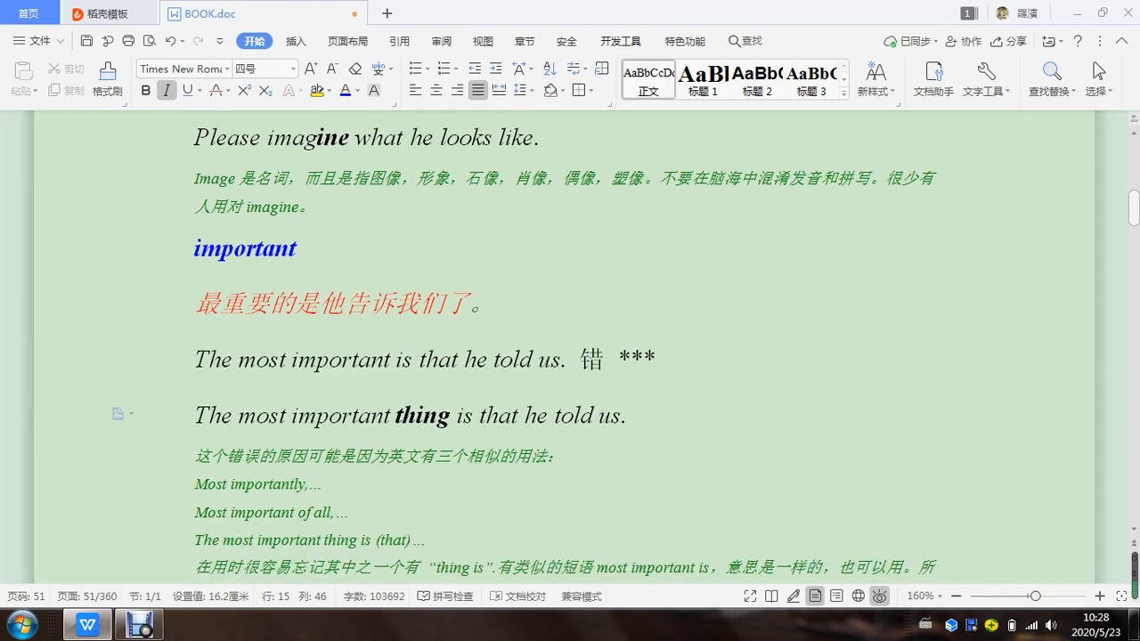
scroll("down", 3)
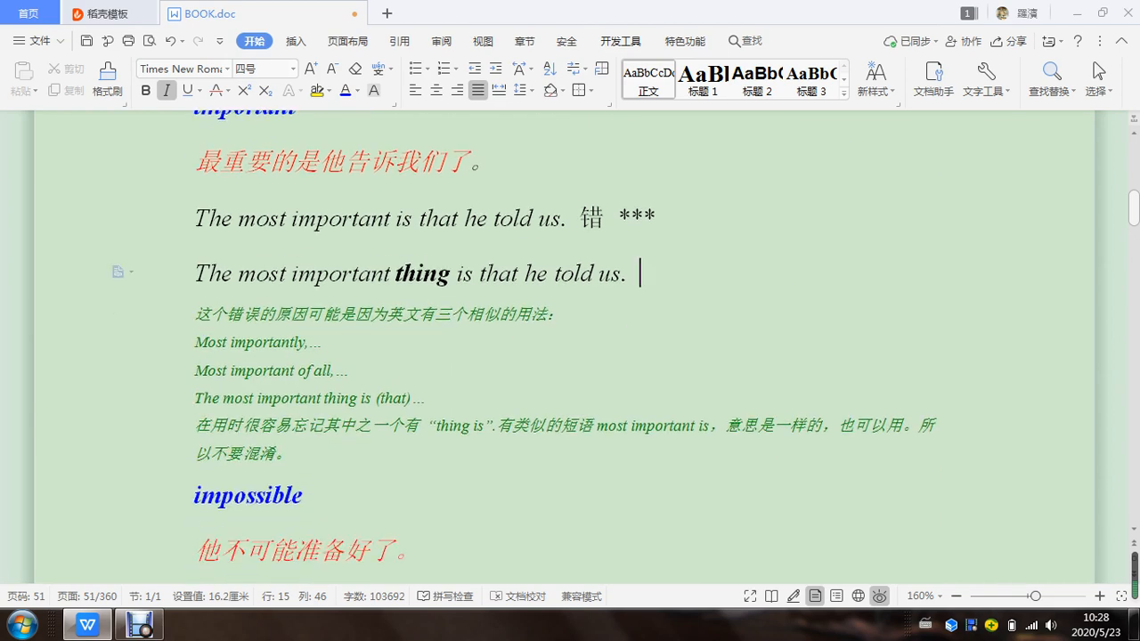
scroll("down", 3)
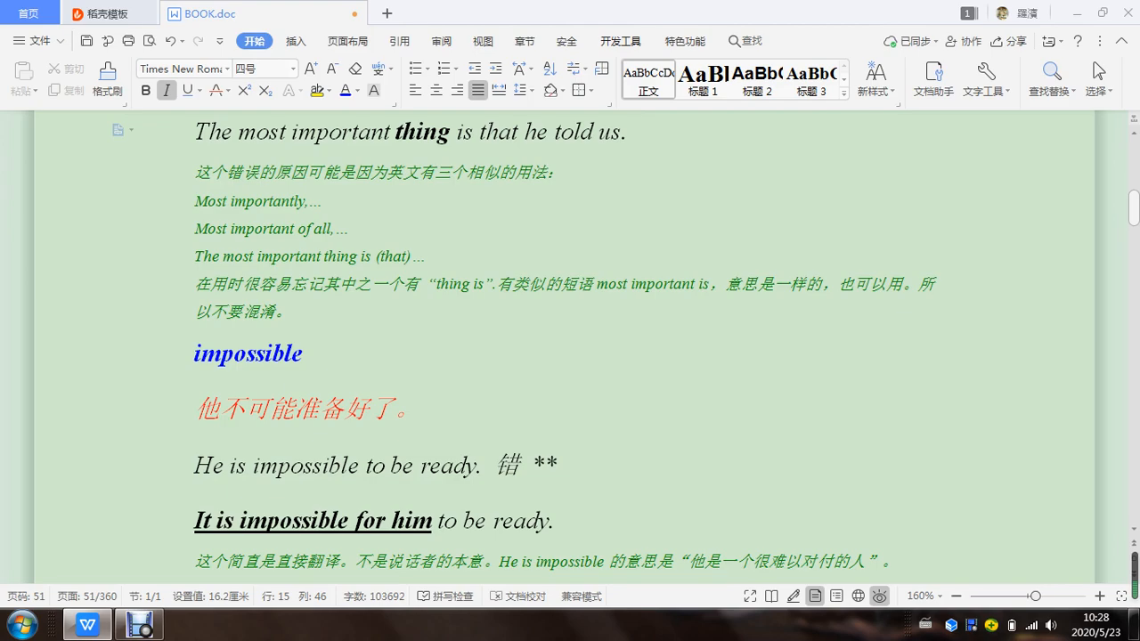
left_click(196, 520)
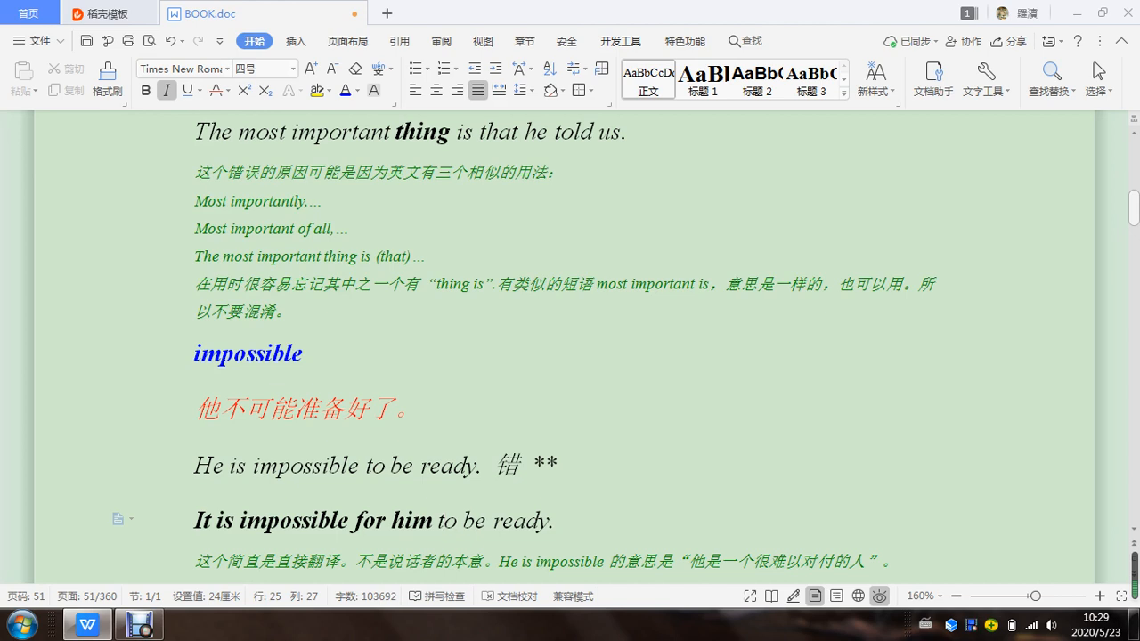
Step: Raise the impossible entry's wrong-sentence rating from two to three stars
left_click(552, 465)
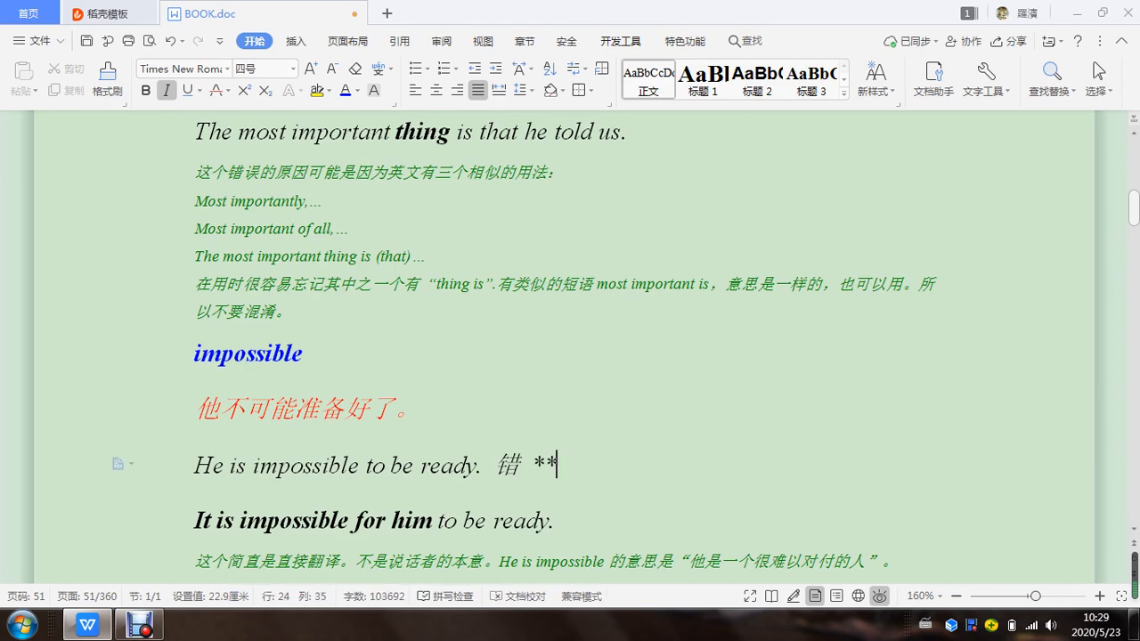
type("*")
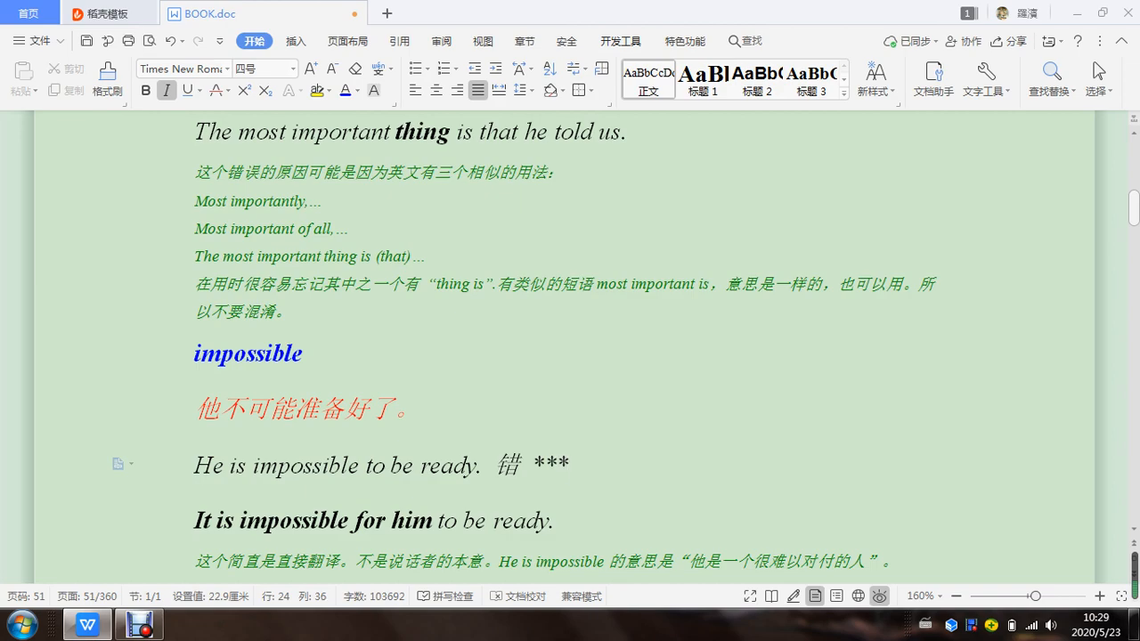
left_click(570, 465)
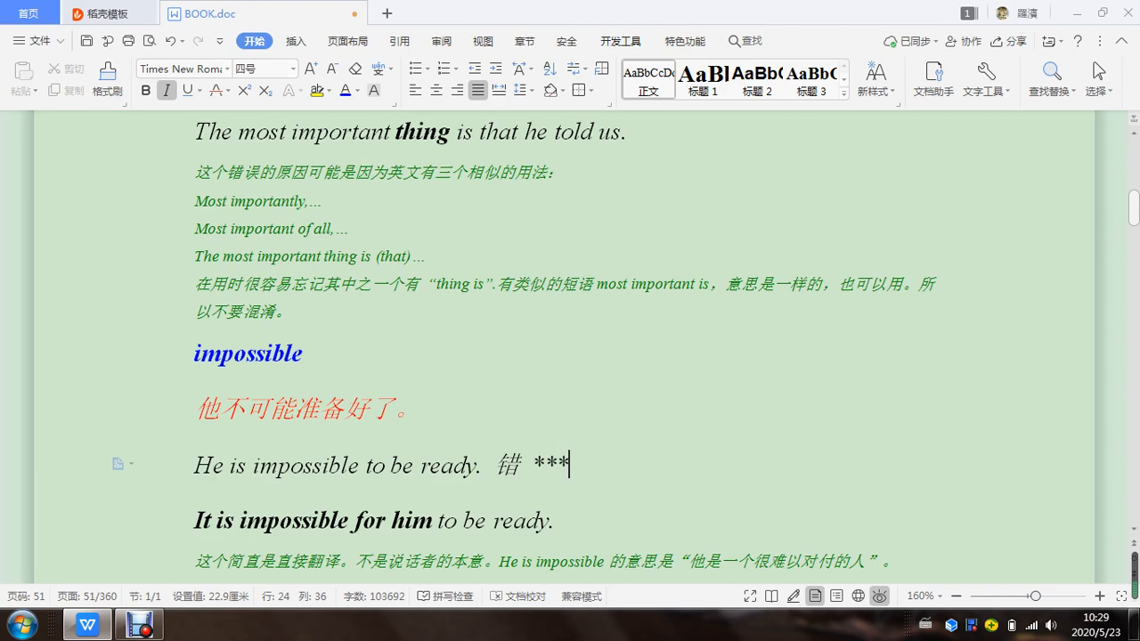
scroll("down", 3)
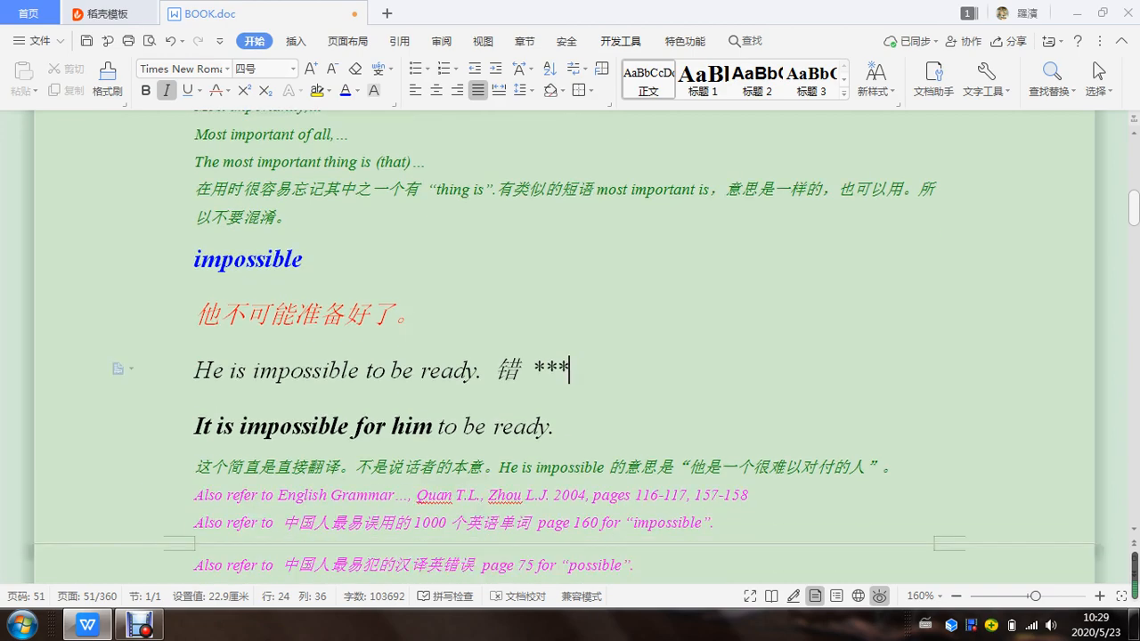
scroll("down", 3)
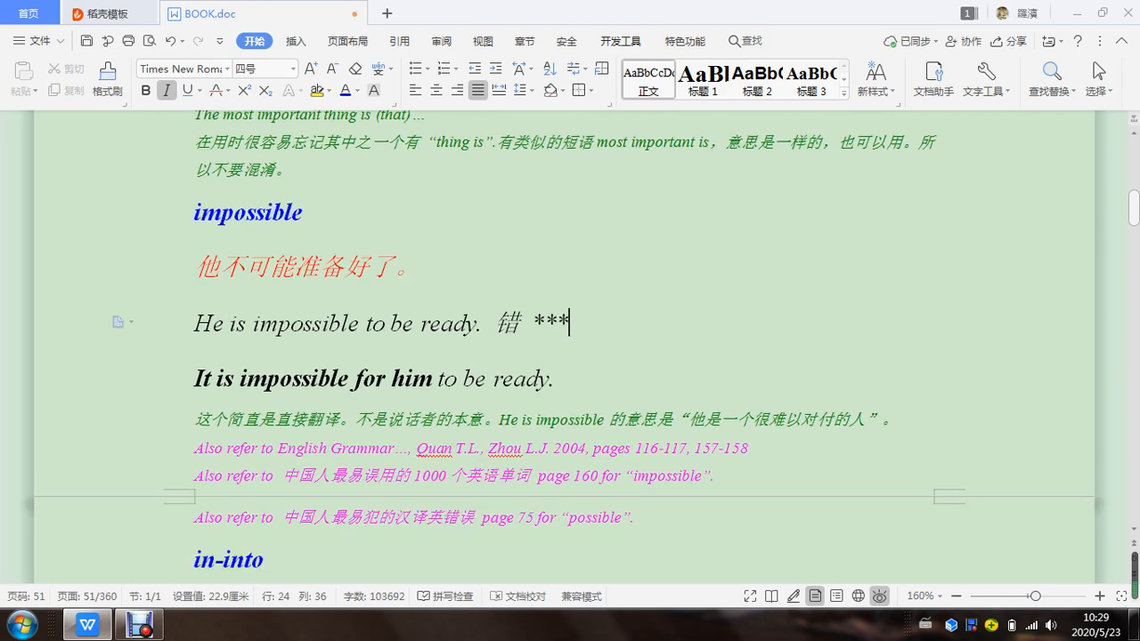